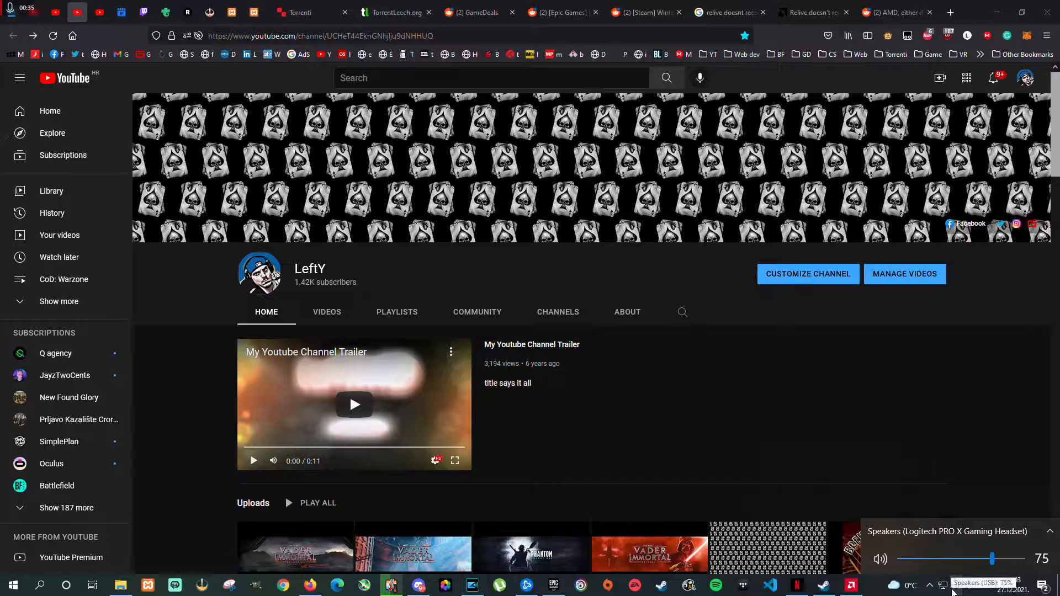
Reach Sound settings for the Logitech PRO X headset from the system tray speaker icon.
{"action": "right_click", "coordinate": [942, 586]}
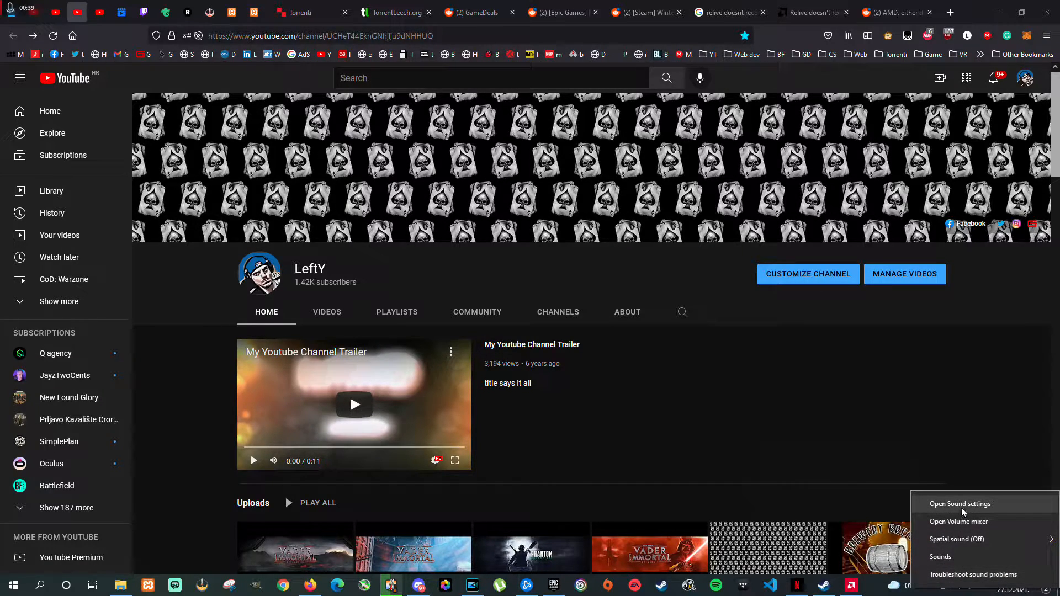
{"action": "left_click", "coordinate": [960, 504]}
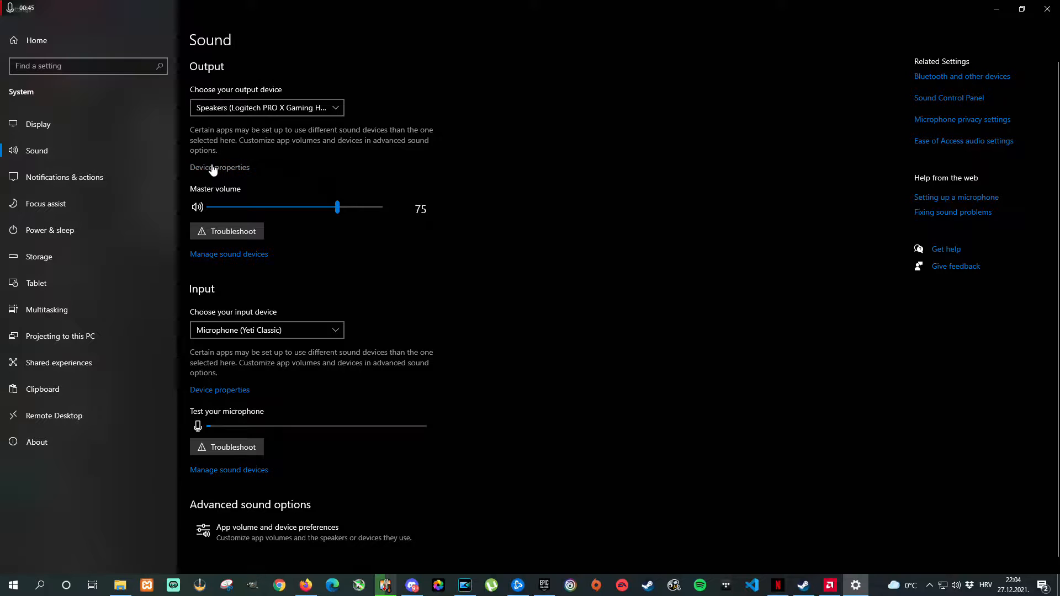
Set the headset Speakers' spatial sound format to DTS Headphone:X via Device properties.
{"action": "left_click", "coordinate": [220, 166]}
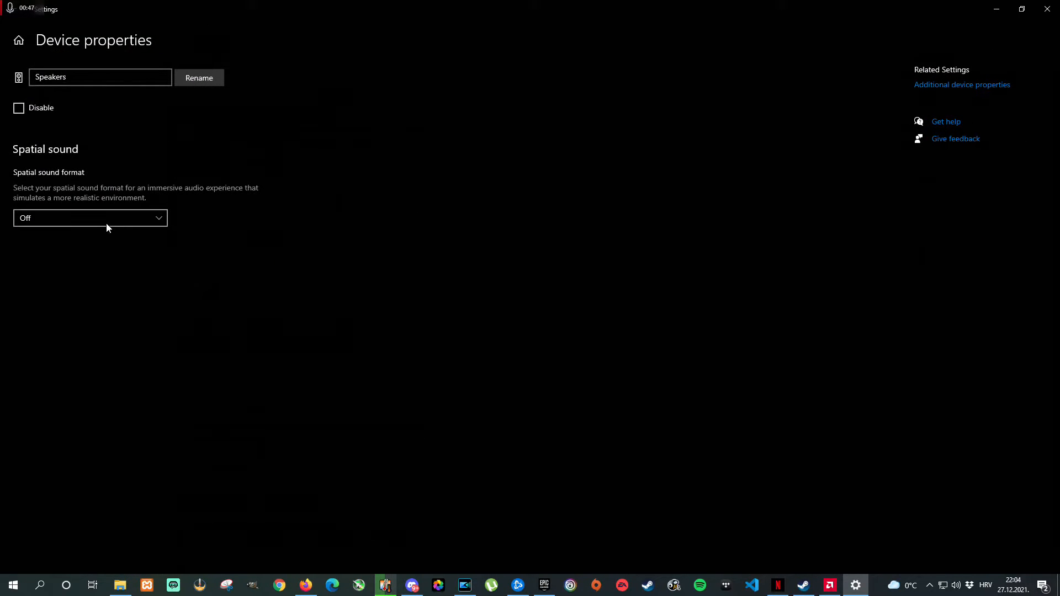
{"action": "left_click", "coordinate": [89, 217]}
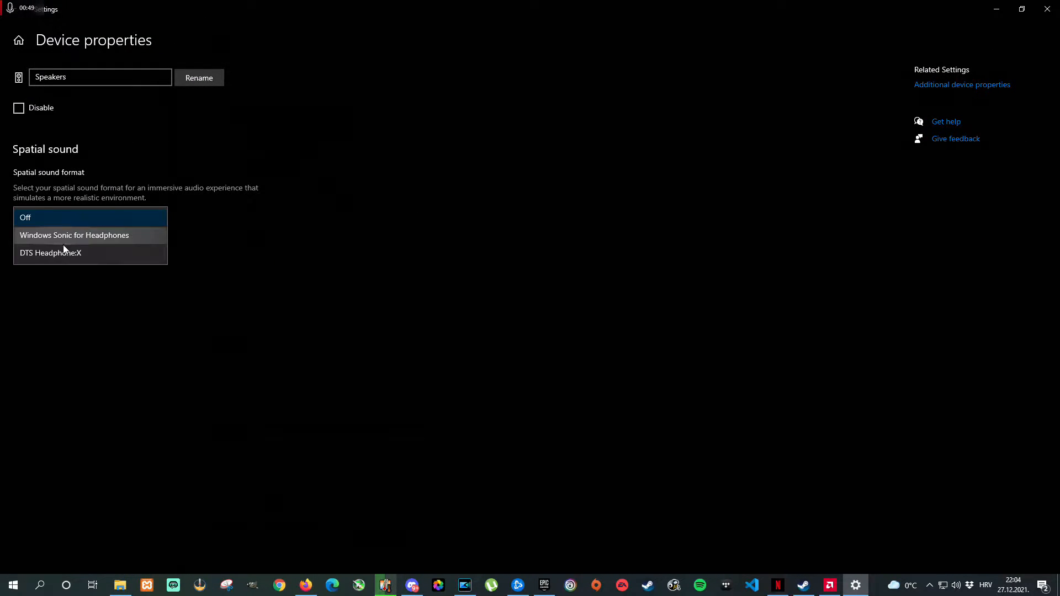
{"action": "left_click", "coordinate": [50, 253]}
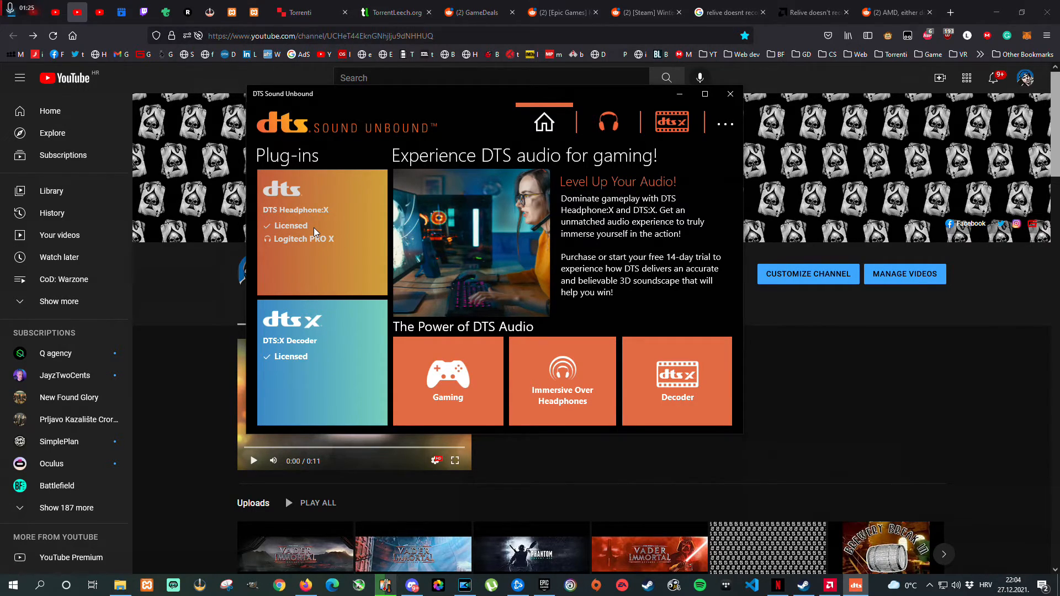
{"action": "mouse_move", "coordinate": [786, 384]}
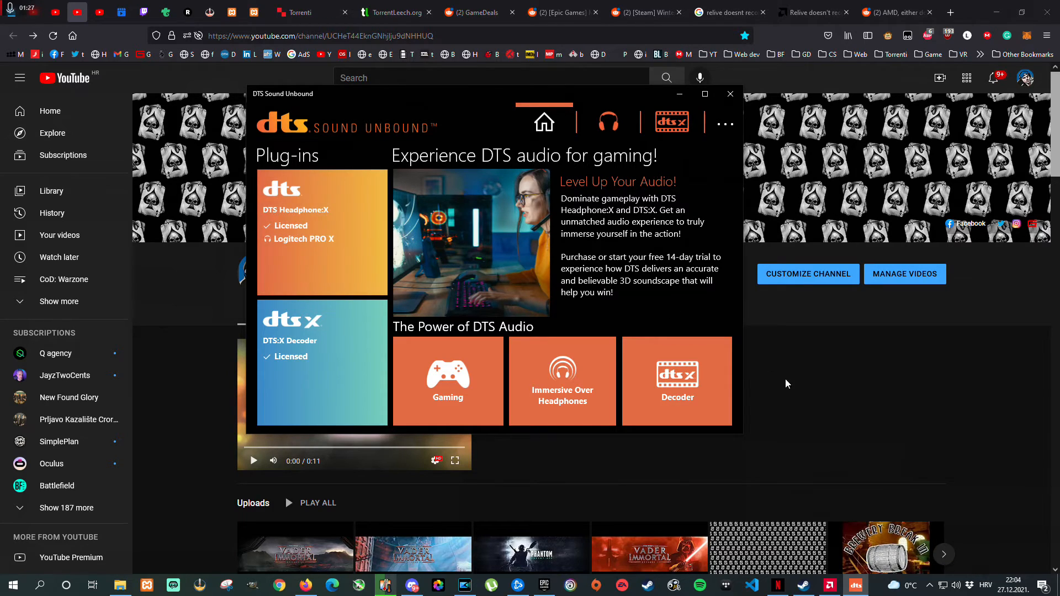